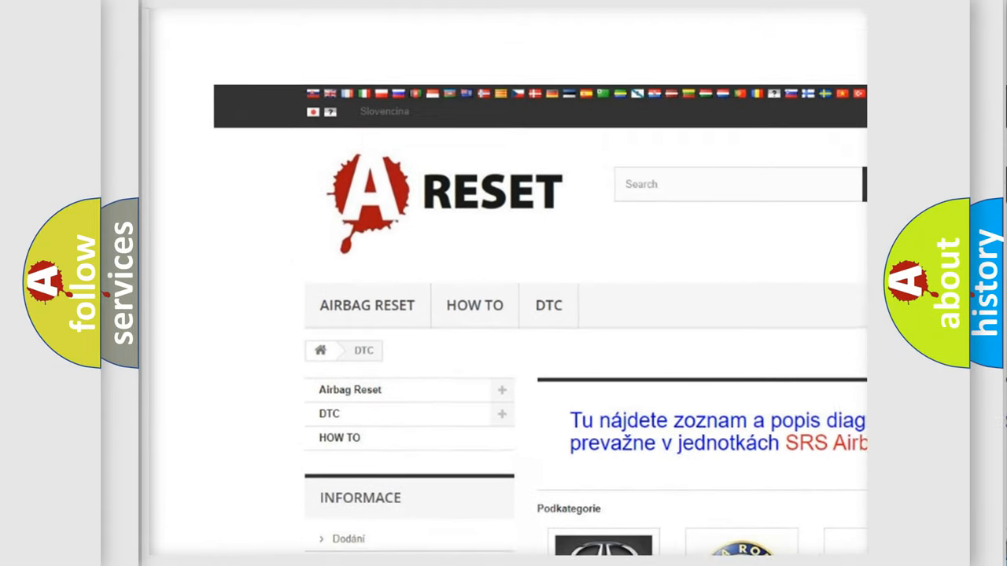
- Scroll down the A-RESET DTC page to reveal the car-brand DTC category tiles
scroll("down", 3)
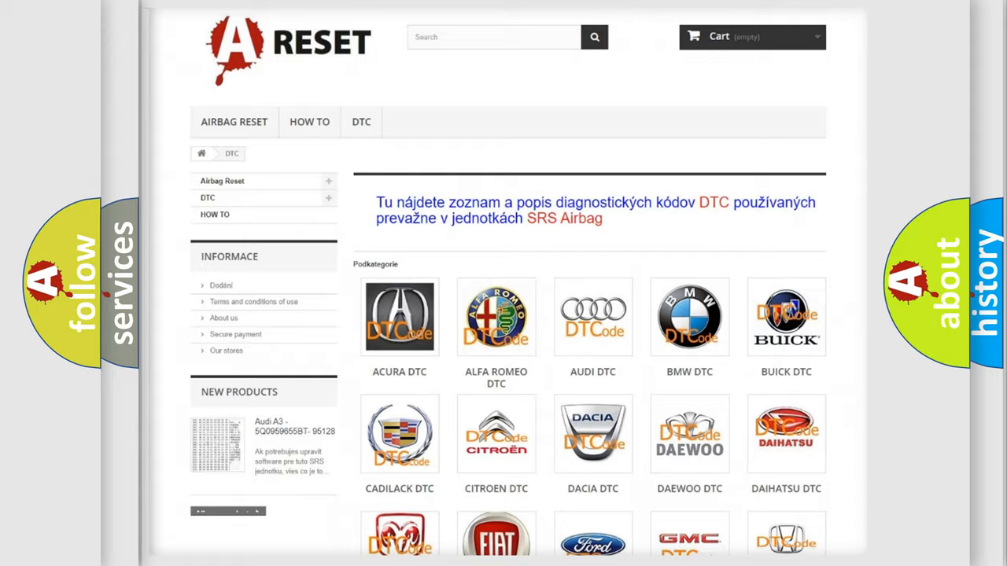
scroll("down", 3)
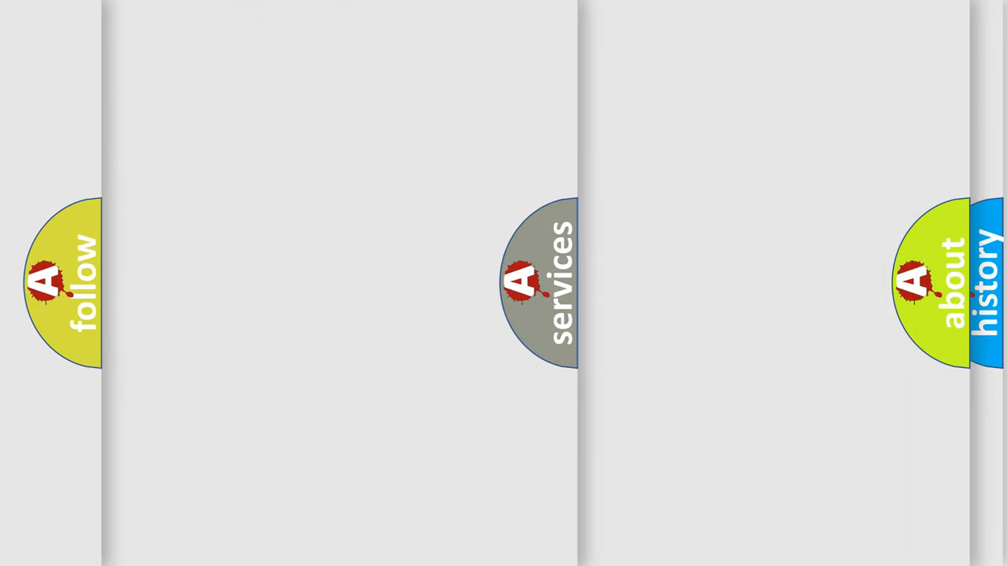
- Advance to the slide showing B0085 stacked one character per box
left_click(534, 291)
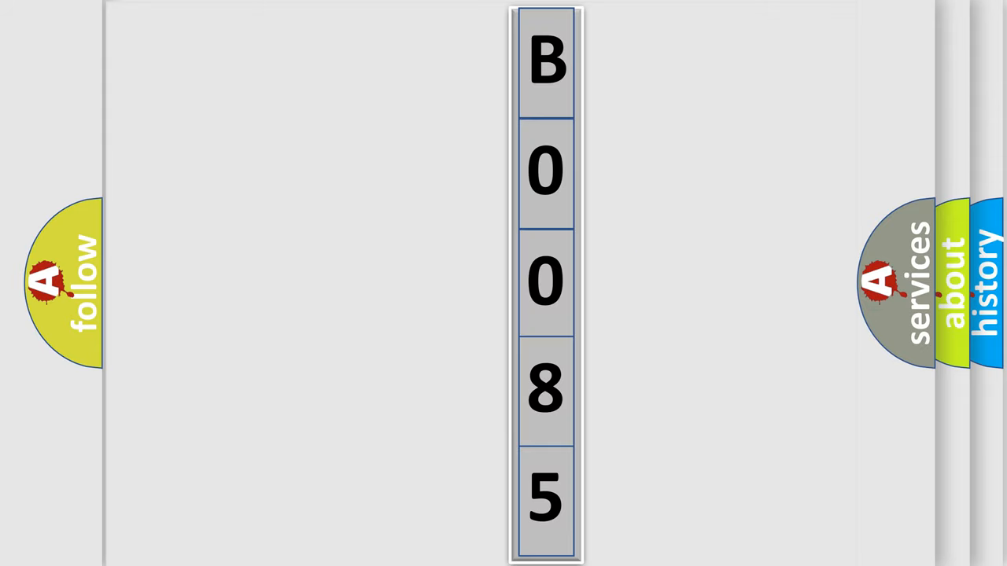